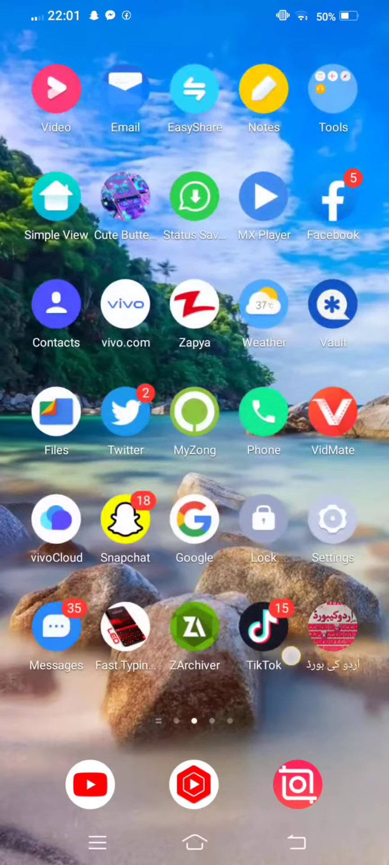
Step: Find Snapchat on the home screens, launch it and view its chat conversation list
scroll(left, 3)
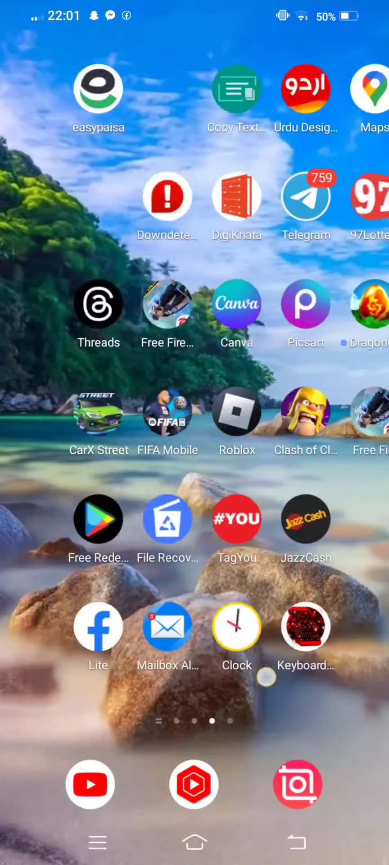
scroll(left, 3)
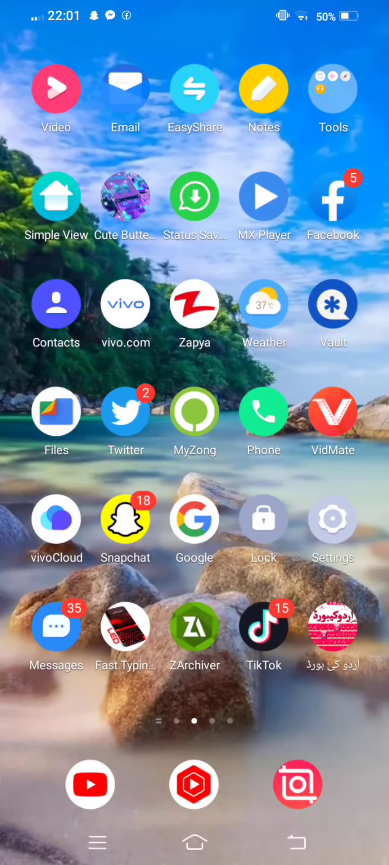
click(125, 520)
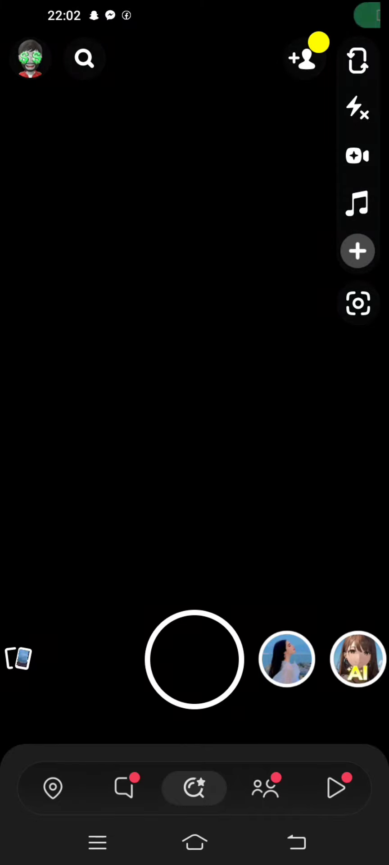
click(124, 787)
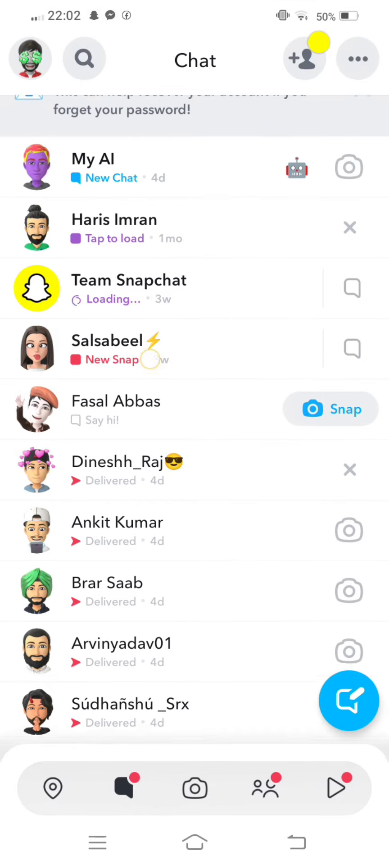
click(116, 462)
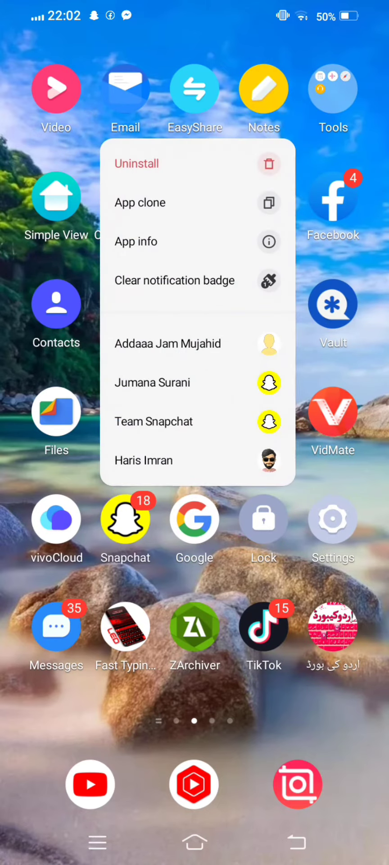
Step: Go from Snapchat's App info to Storage and choose Clear data to raise the delete prompt
click(135, 241)
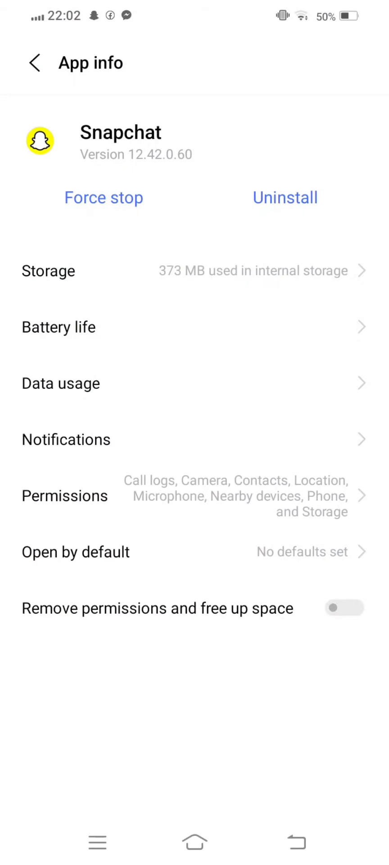
click(49, 271)
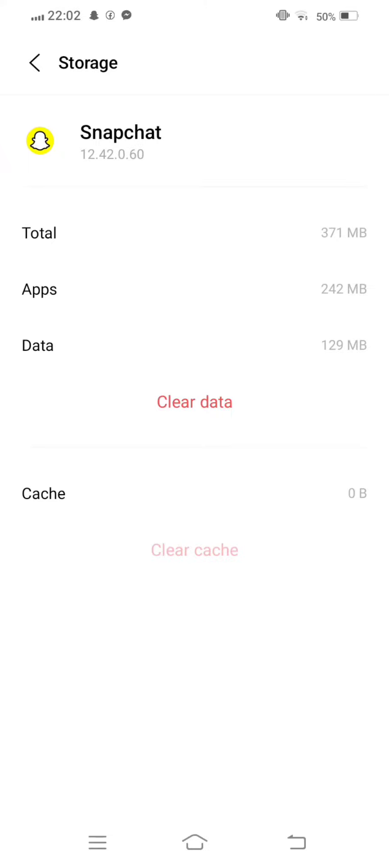
click(195, 401)
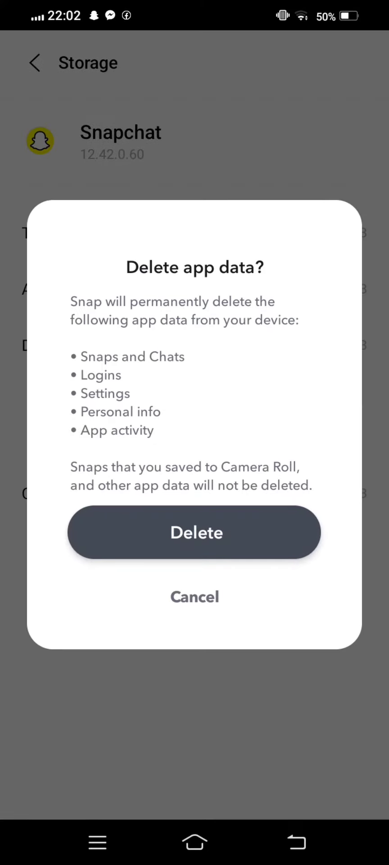